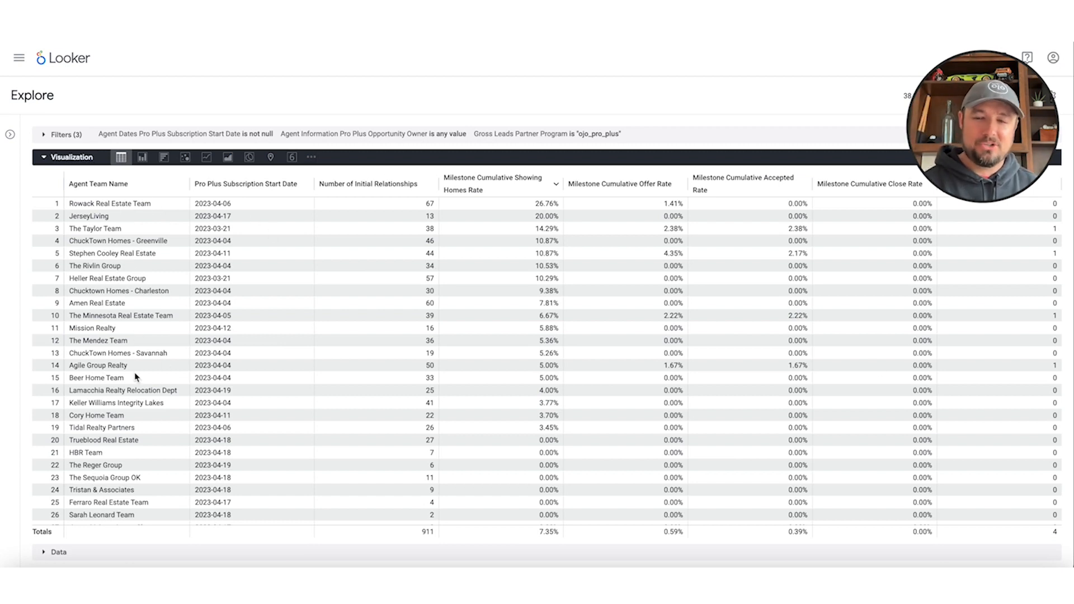
pyautogui.moveTo(656, 223)
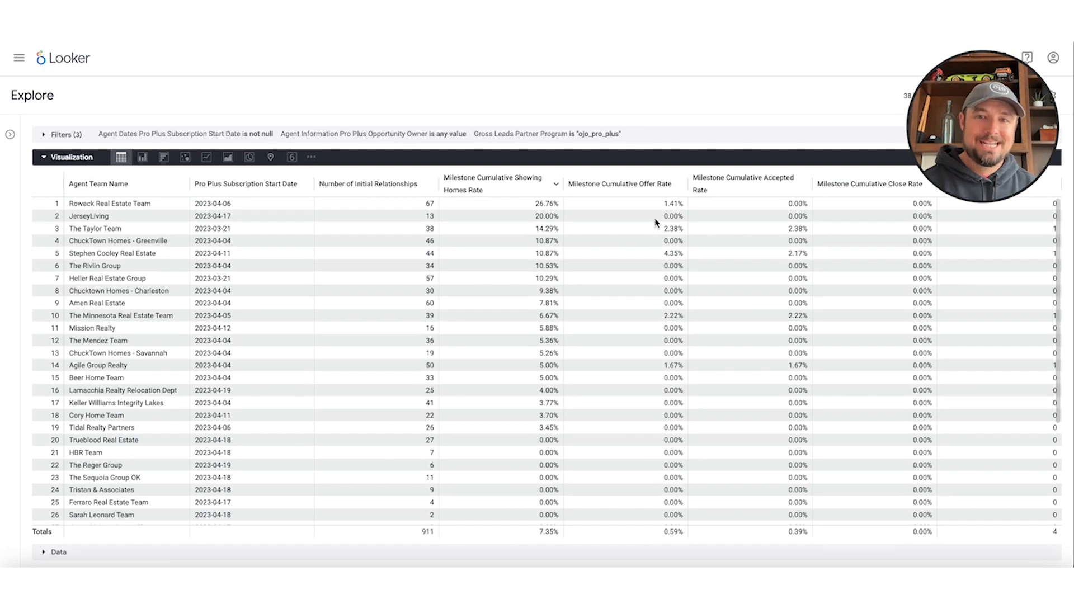
pyautogui.moveTo(235, 361)
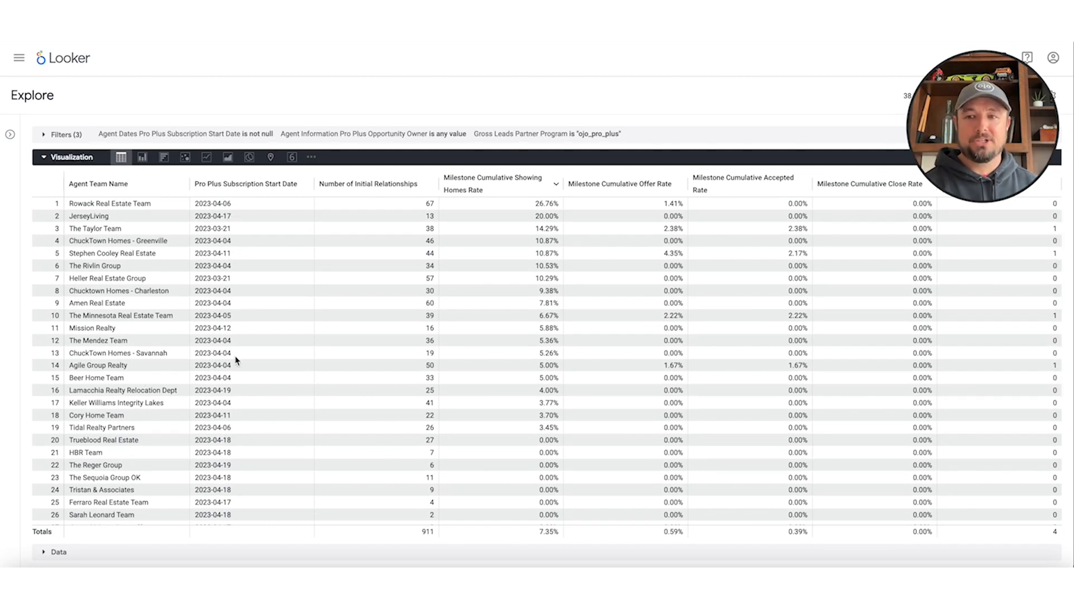
pyautogui.moveTo(237, 358)
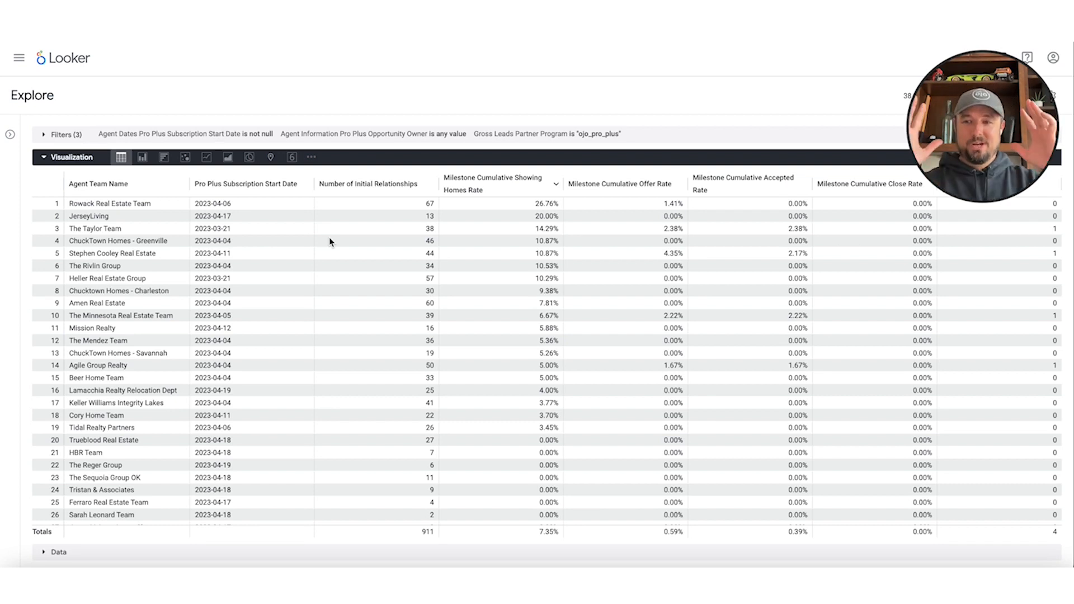
pyautogui.moveTo(124, 324)
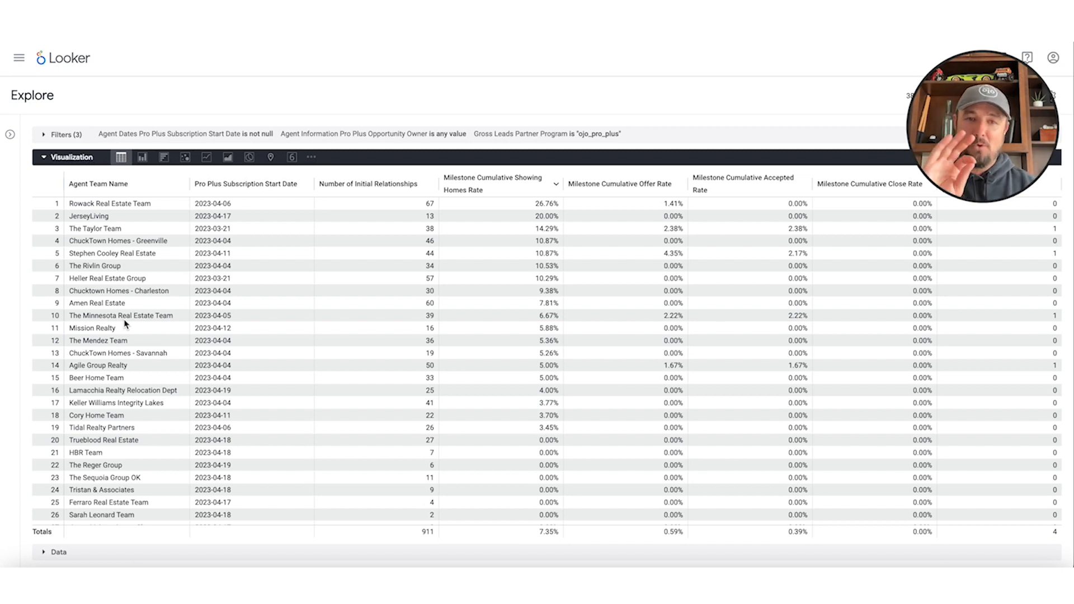
pyautogui.moveTo(125, 340)
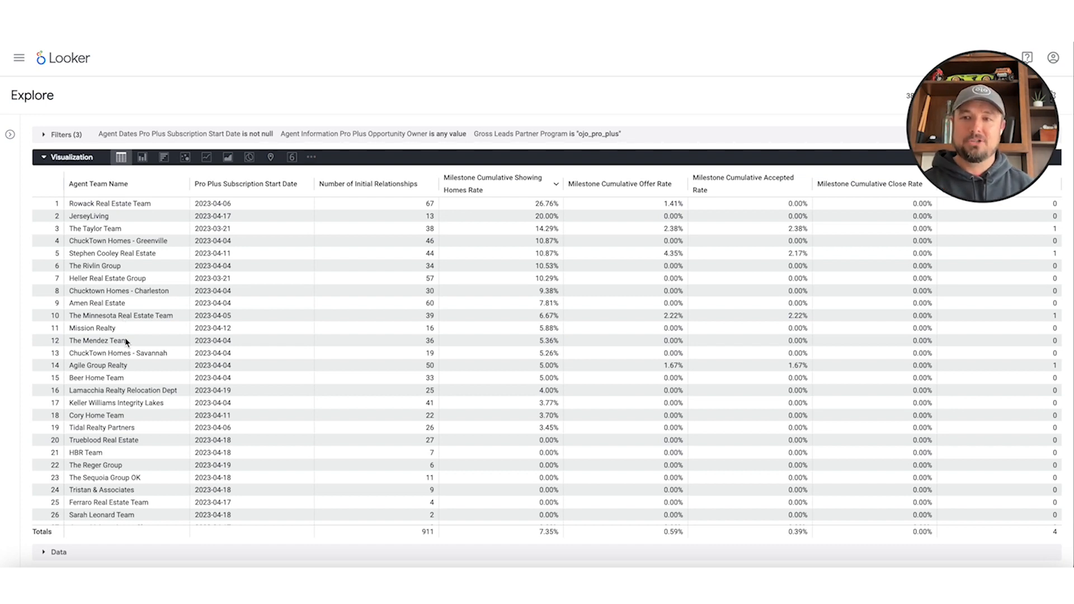
pyautogui.moveTo(133, 374)
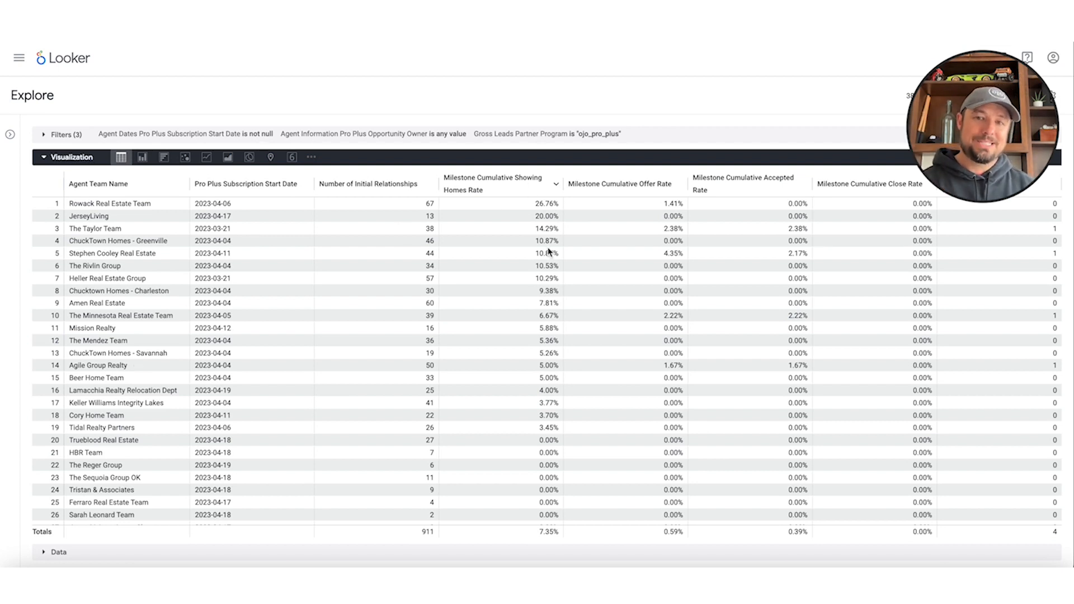
pyautogui.moveTo(534, 274)
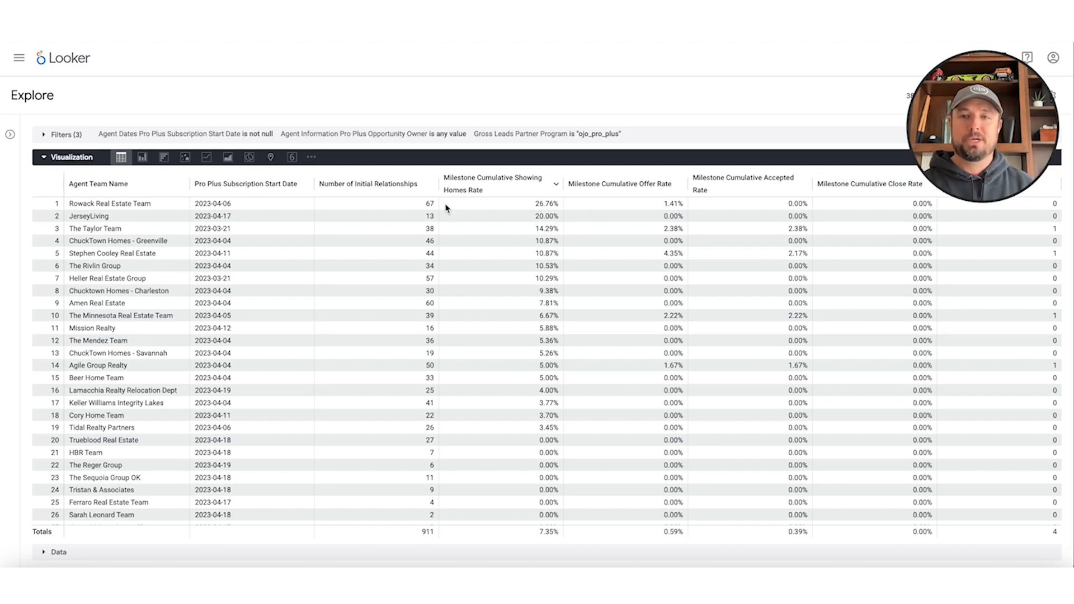
pyautogui.moveTo(556, 210)
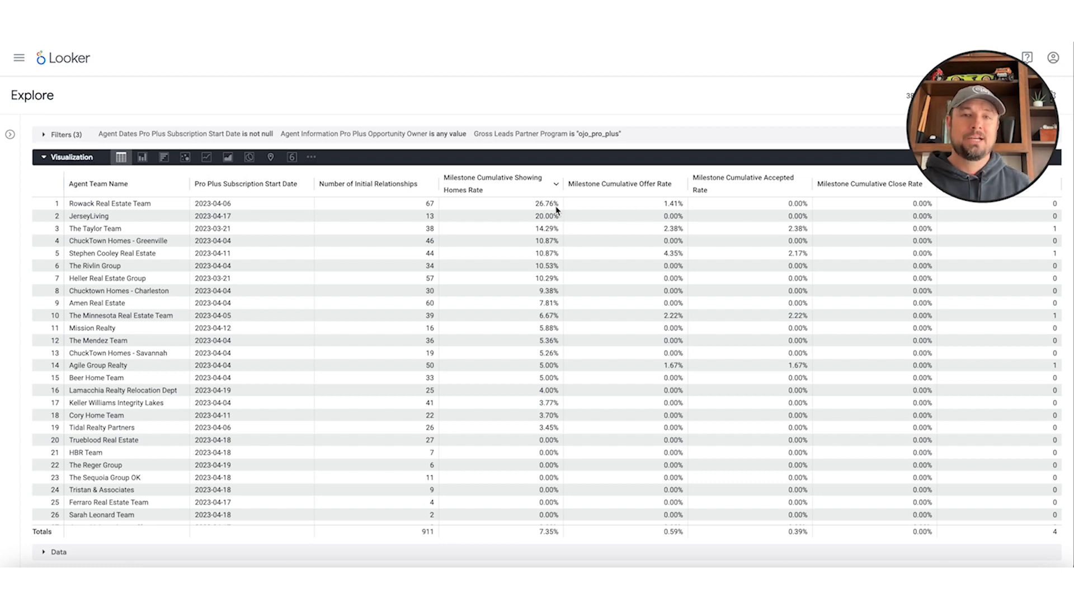
pyautogui.moveTo(763, 213)
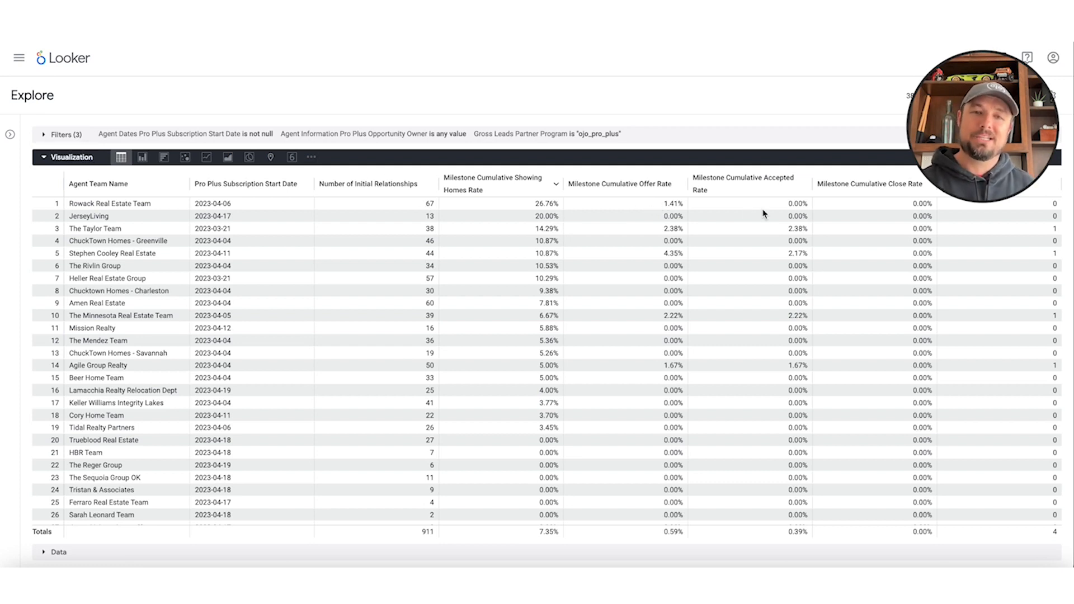
pyautogui.moveTo(529, 215)
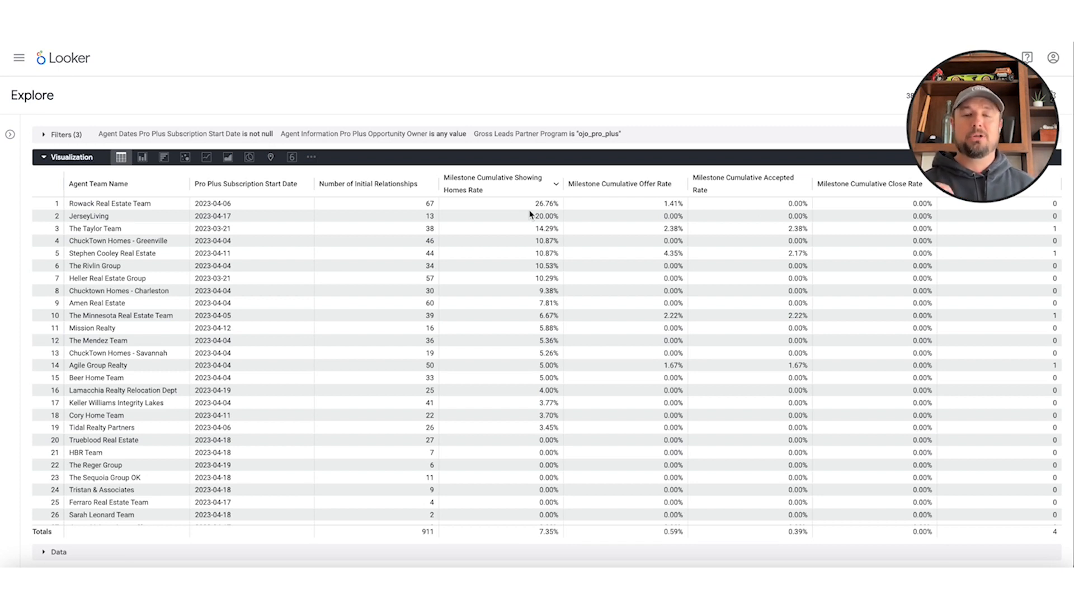
pyautogui.moveTo(232, 215)
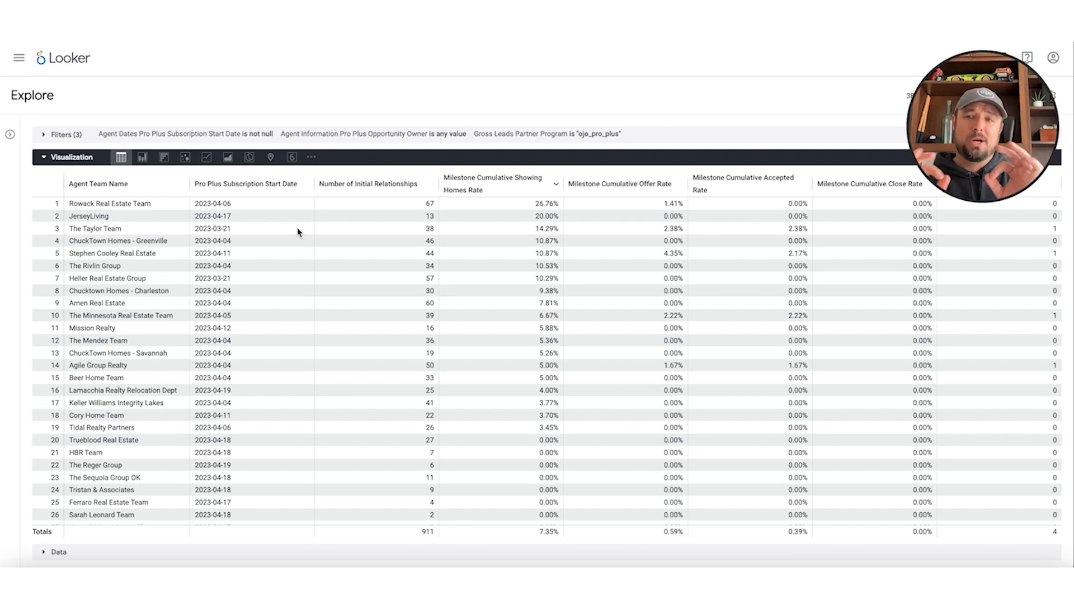
pyautogui.moveTo(552, 289)
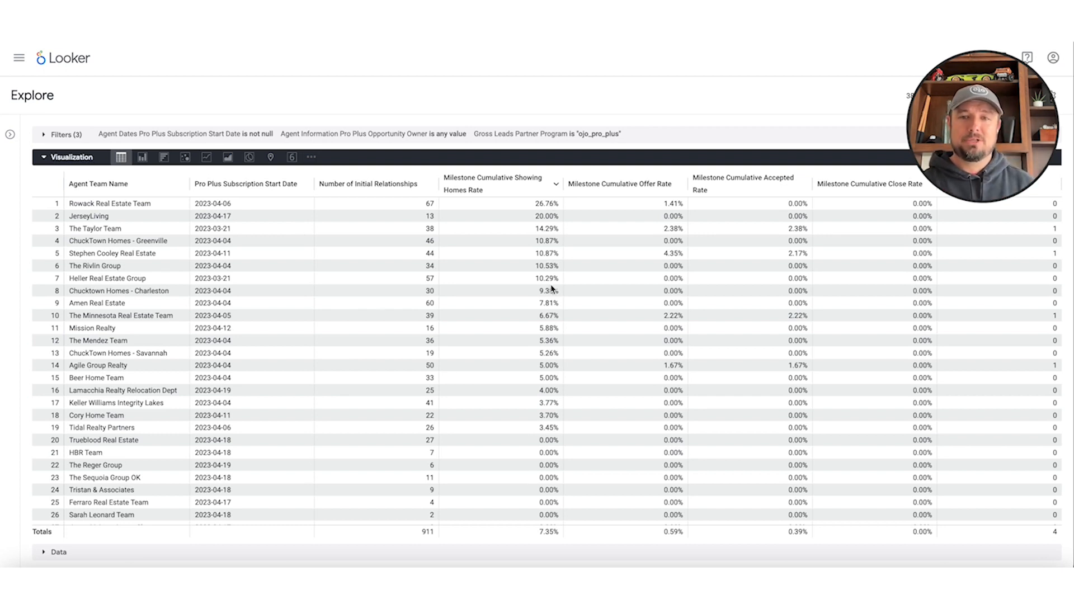
pyautogui.moveTo(189, 270)
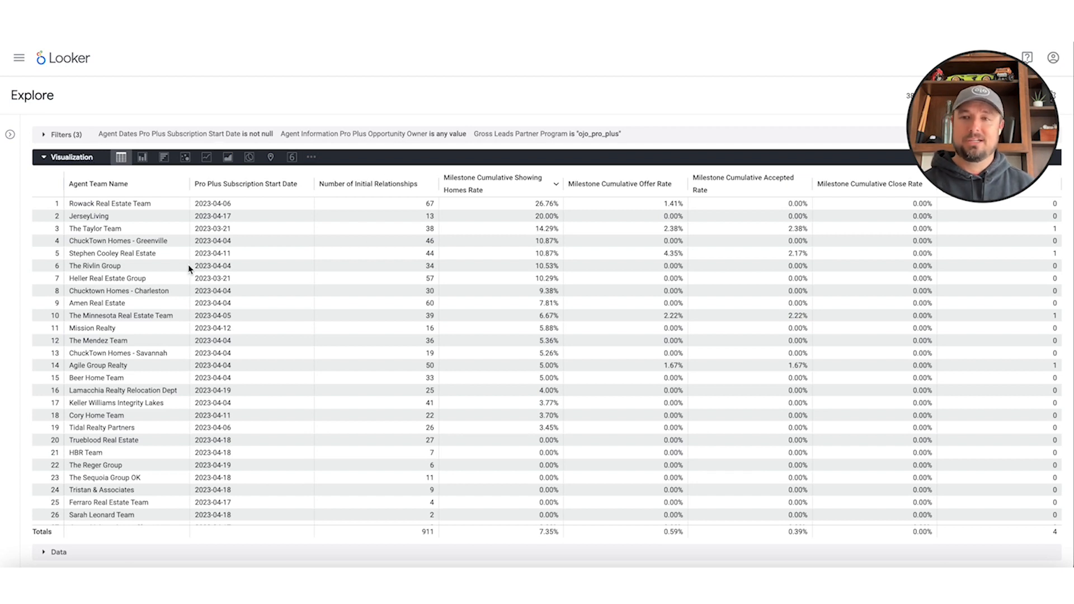
pyautogui.moveTo(465, 290)
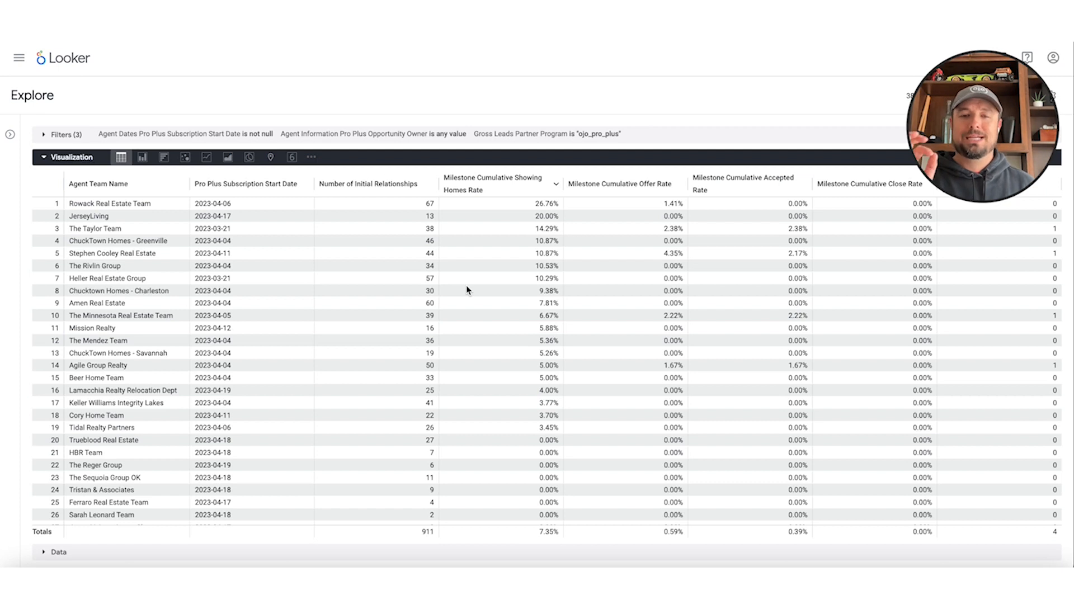
pyautogui.moveTo(533, 217)
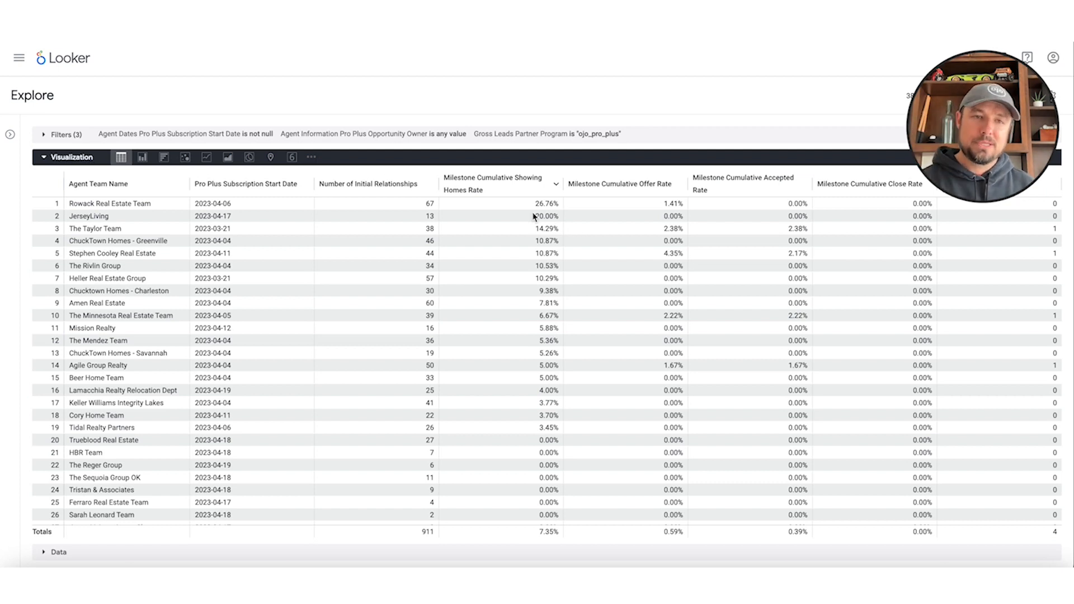
pyautogui.moveTo(515, 235)
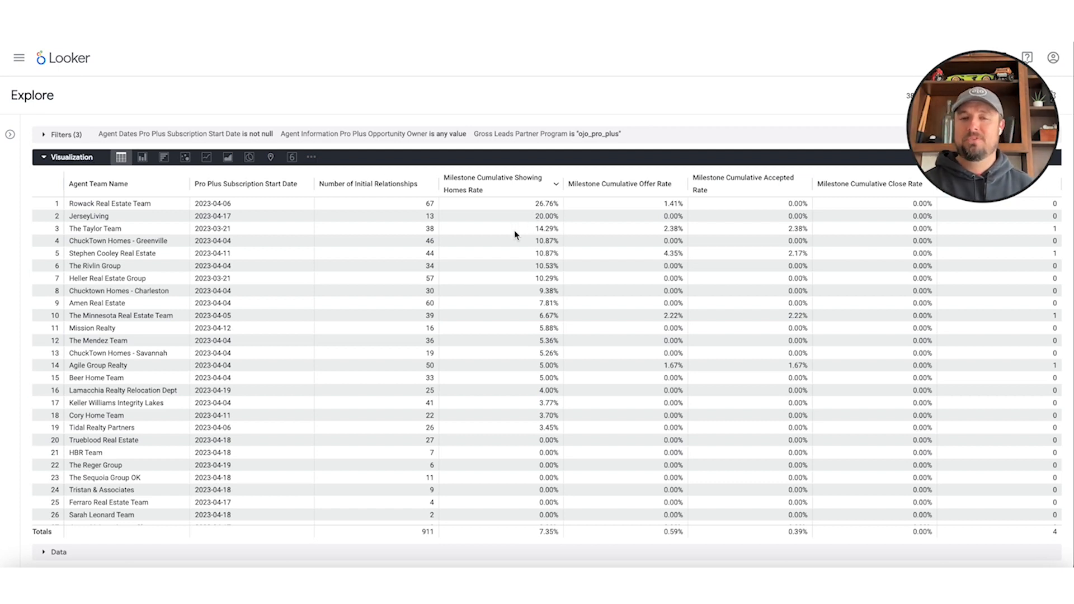